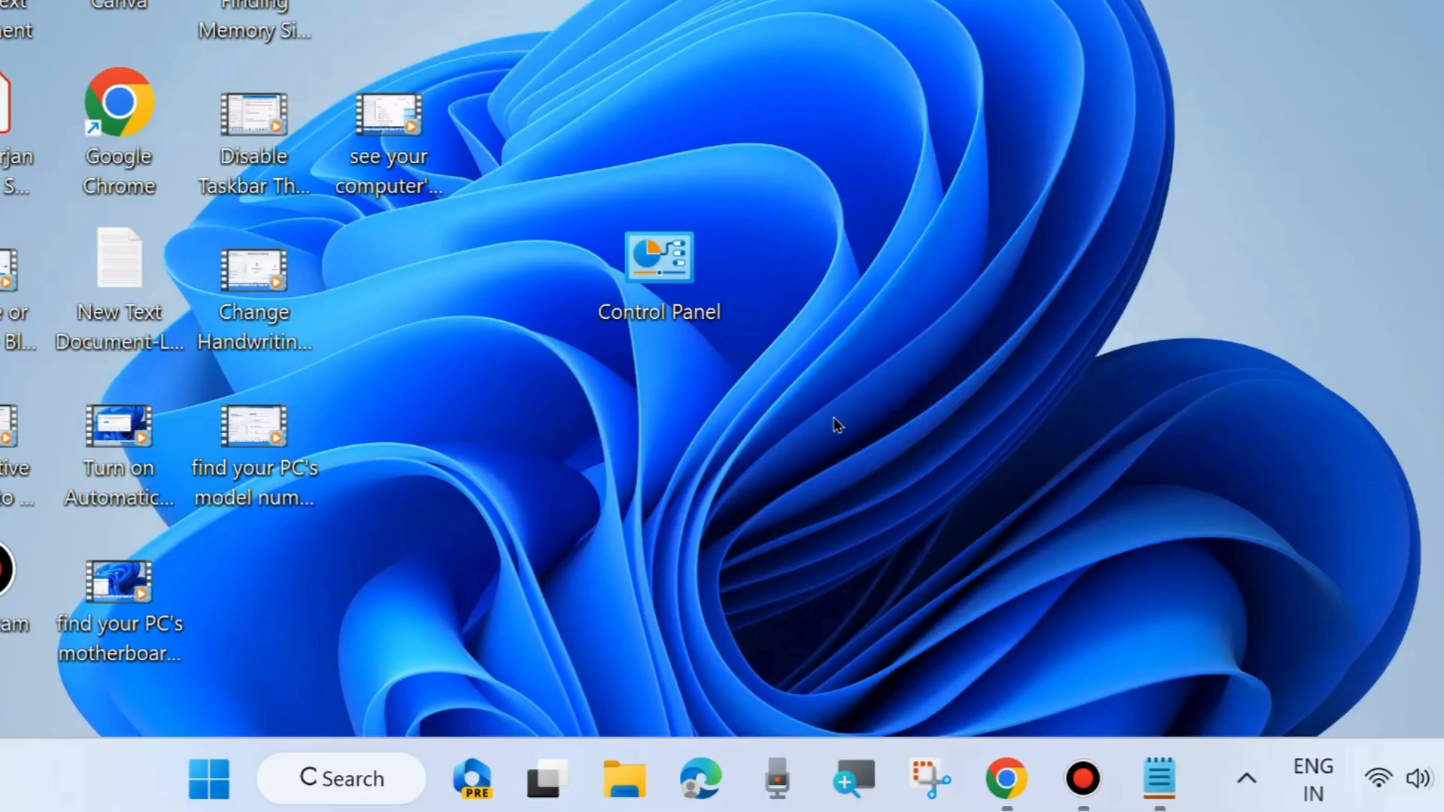
mouse_move(451, 550)
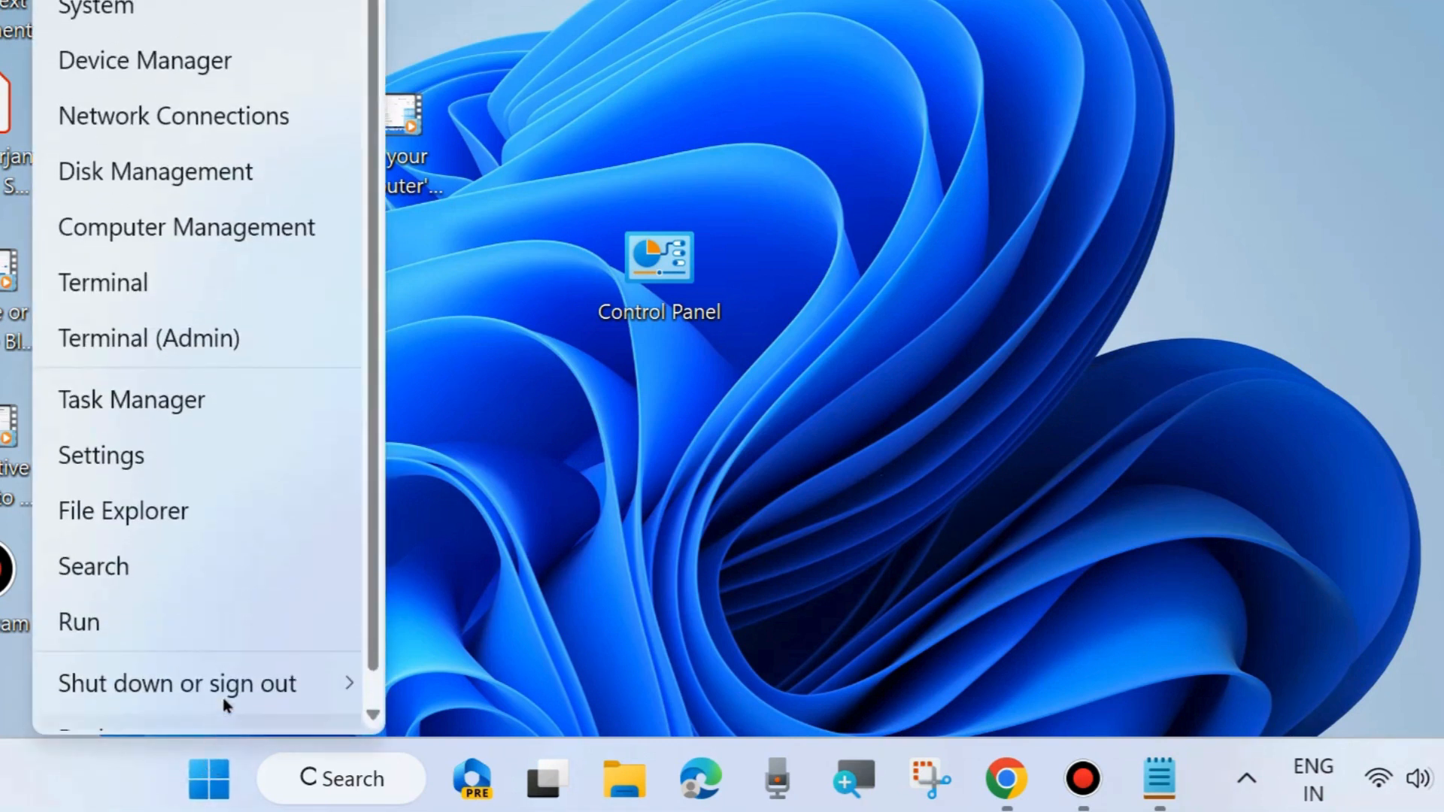
click(101, 454)
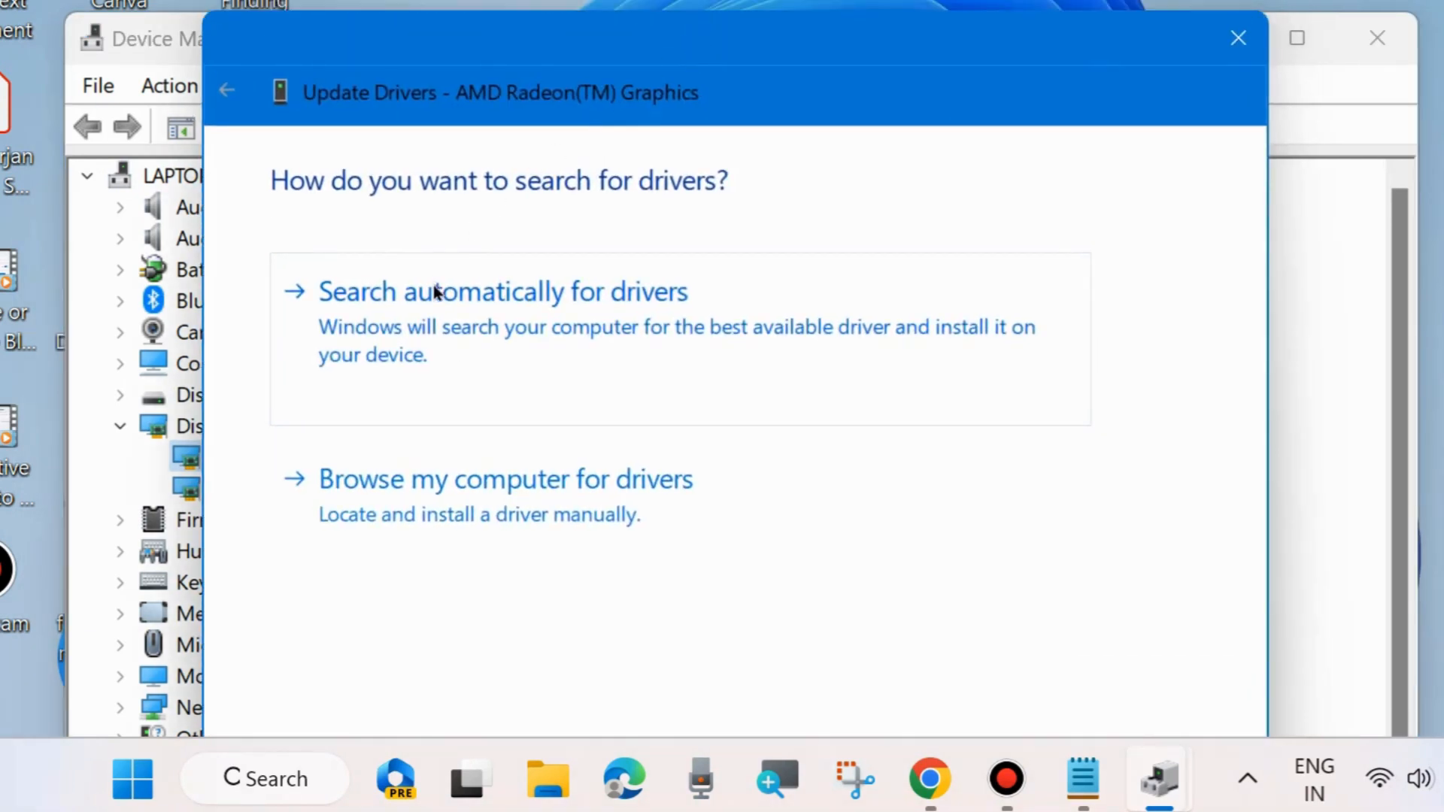
Let Windows search automatically for the best AMD Radeon graphics driver
click(503, 290)
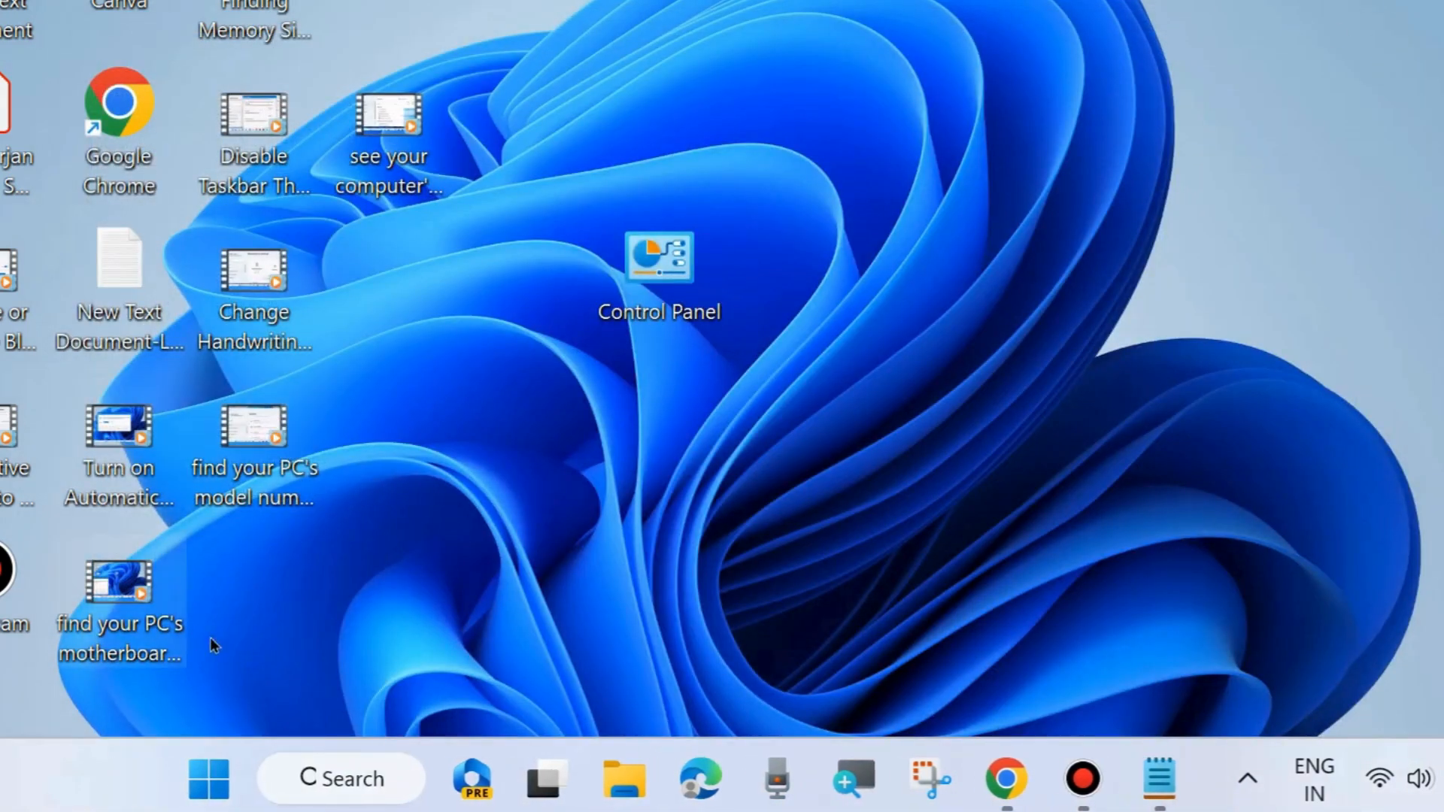
Enter appwiz.cpl in the Run dialog to launch Programs and Features
text(appwiz.cpl)
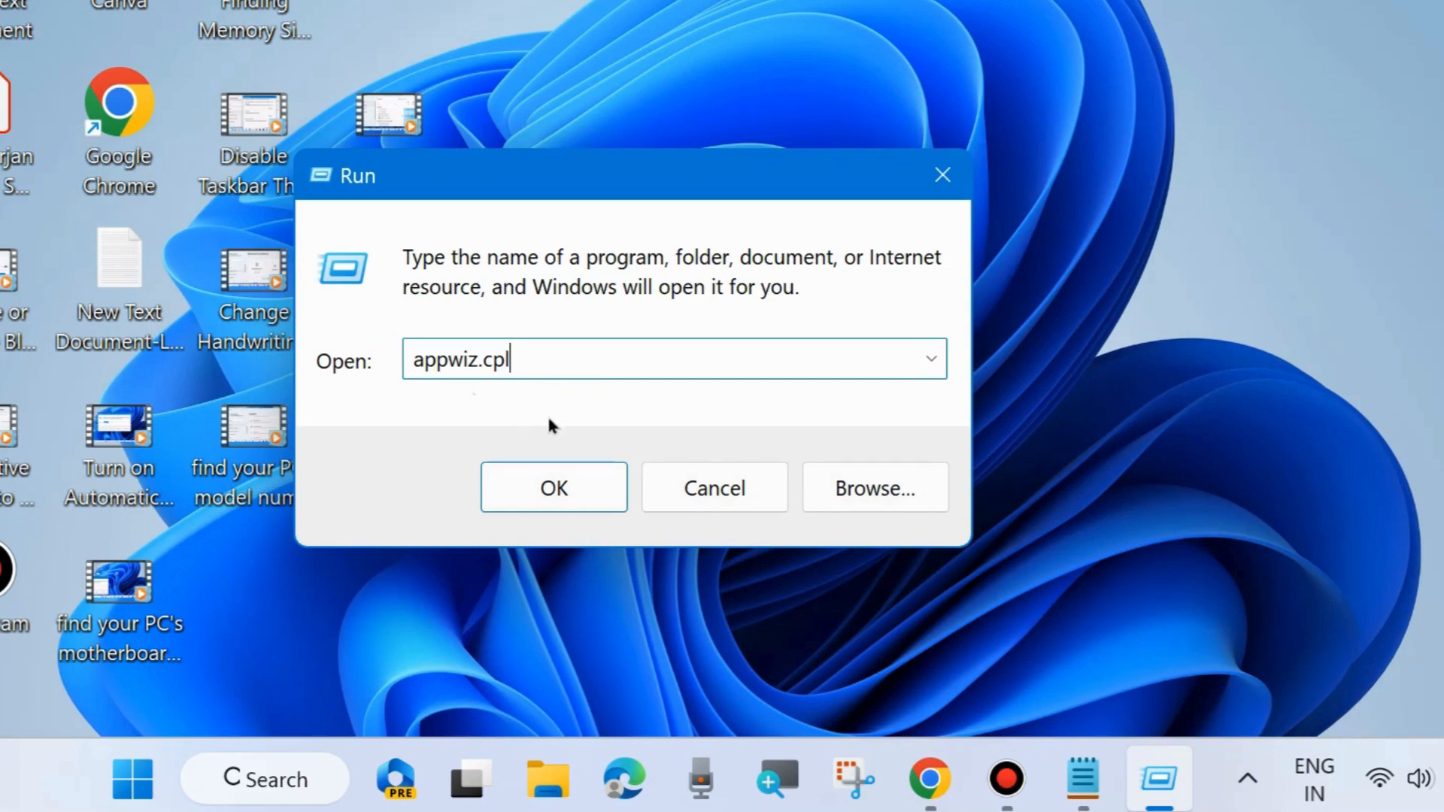